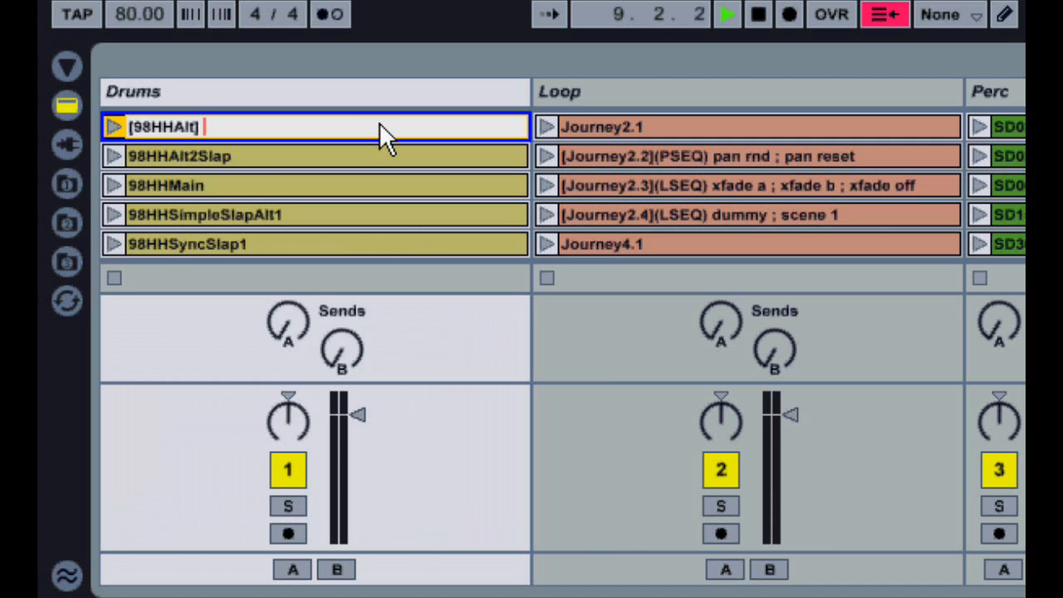
# Step: Rename the 98HHAlt clip to '[98HHAlt] mute ; gq none' and launch it
pyautogui.write('mute')
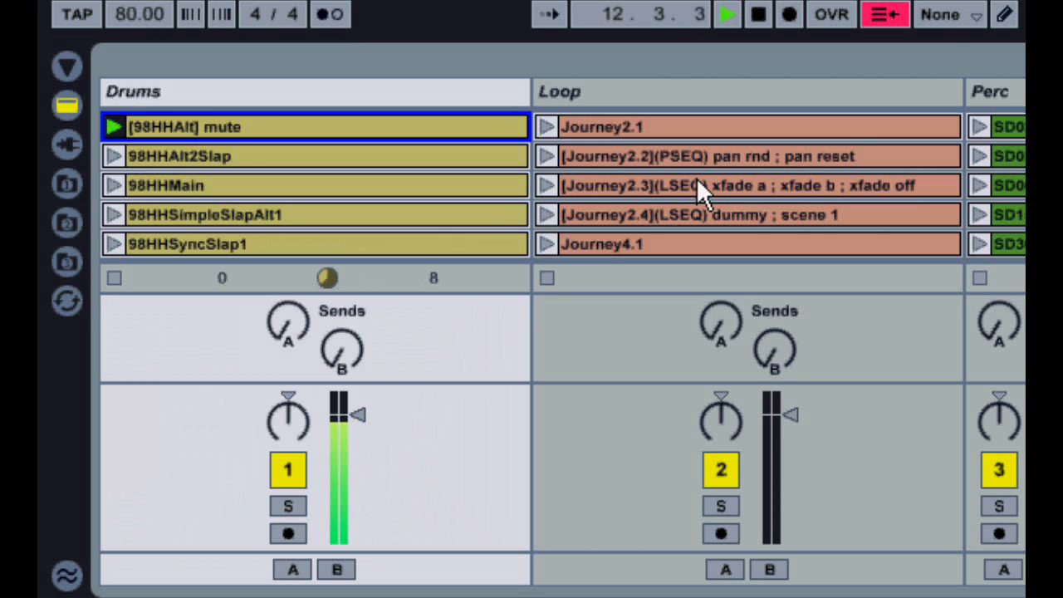
pyautogui.click(941, 15)
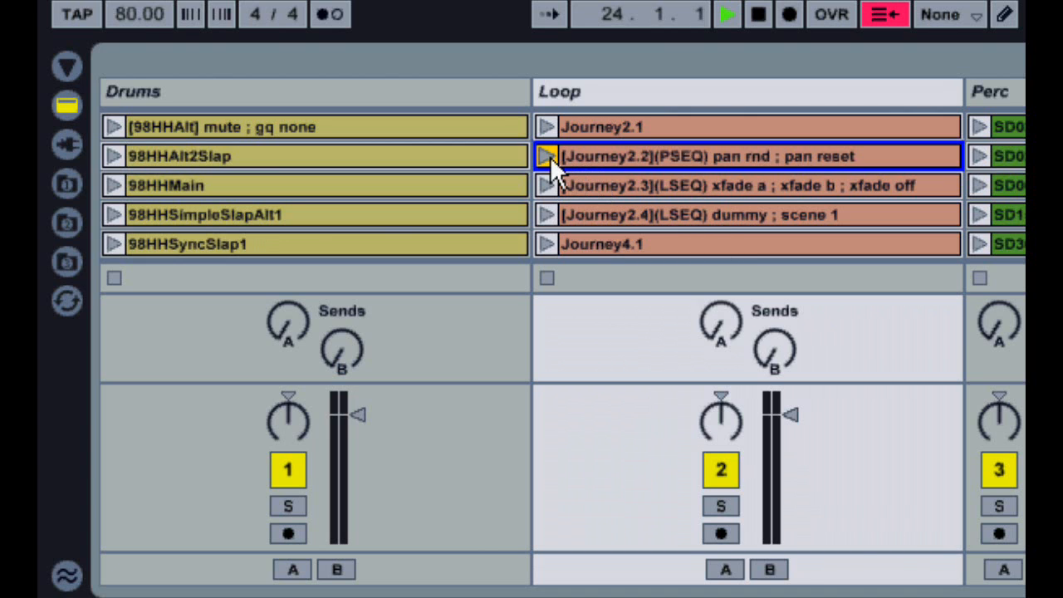
# Step: Launch the Journey2.2, Journey2.3 and Journey2.4 sequence clips in turn
pyautogui.click(546, 156)
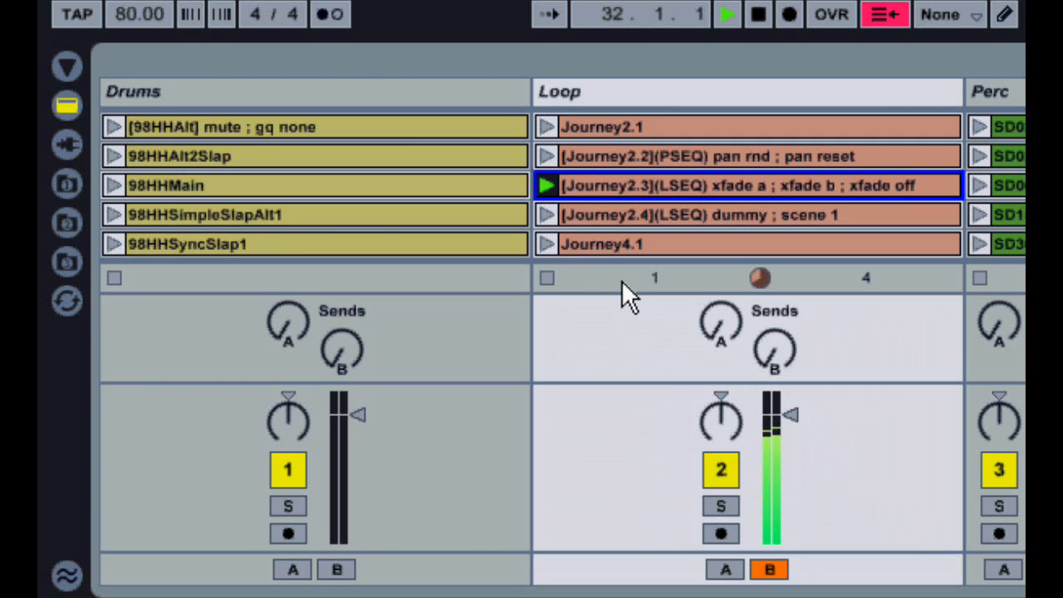
pyautogui.click(546, 278)
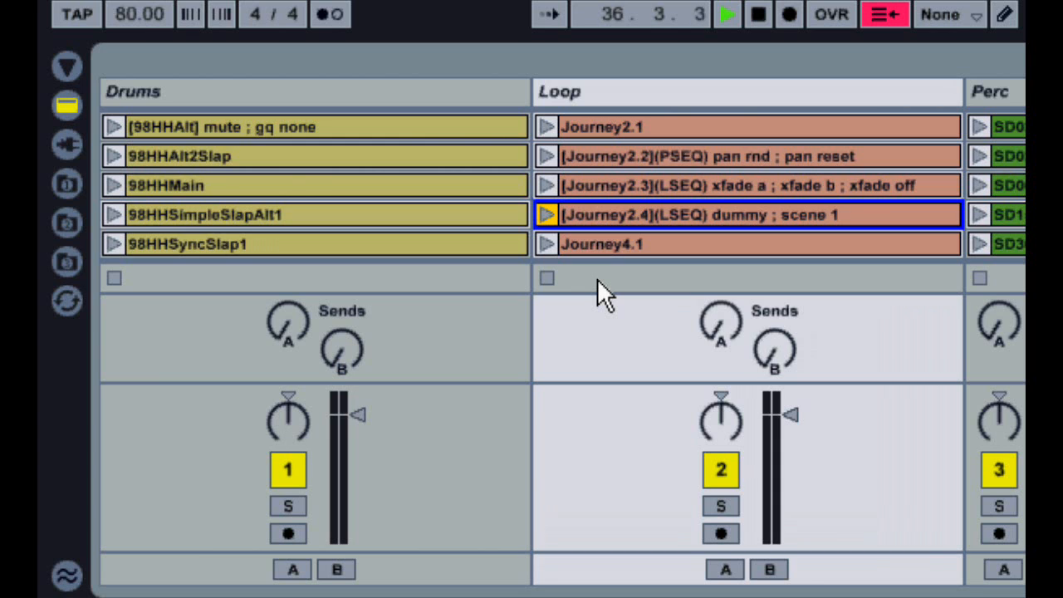
pyautogui.click(546, 215)
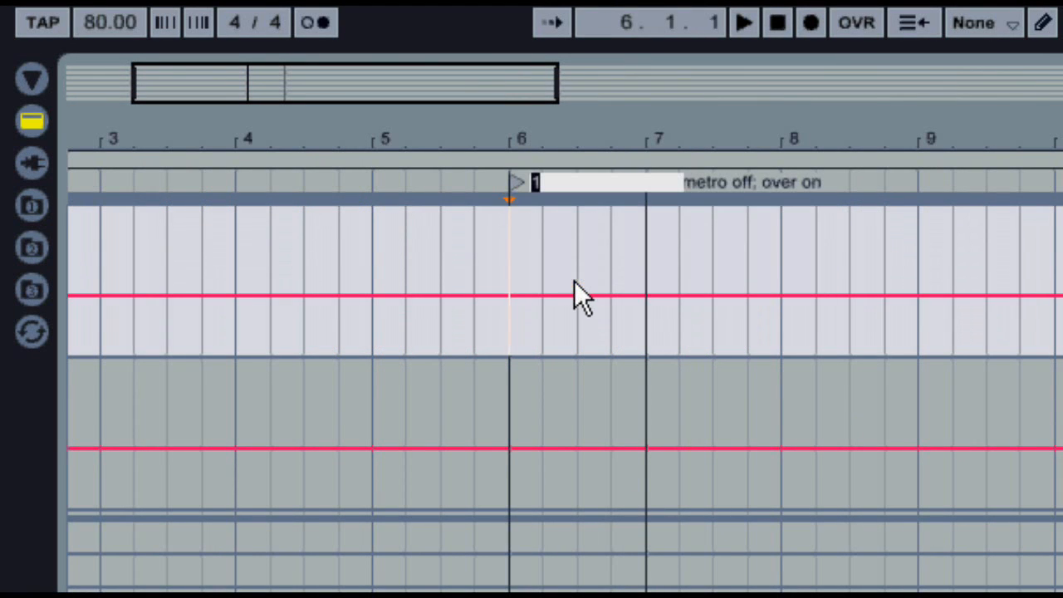
# Step: Rename the bar 6 locator to '[] metro on'
pyautogui.write('metro on')
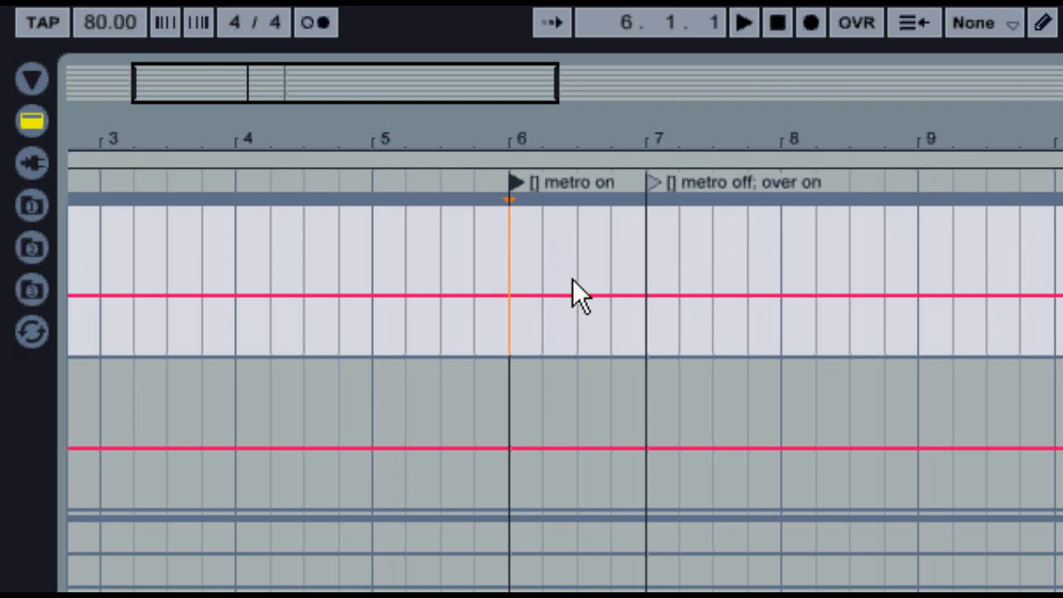
pyautogui.moveTo(486, 261)
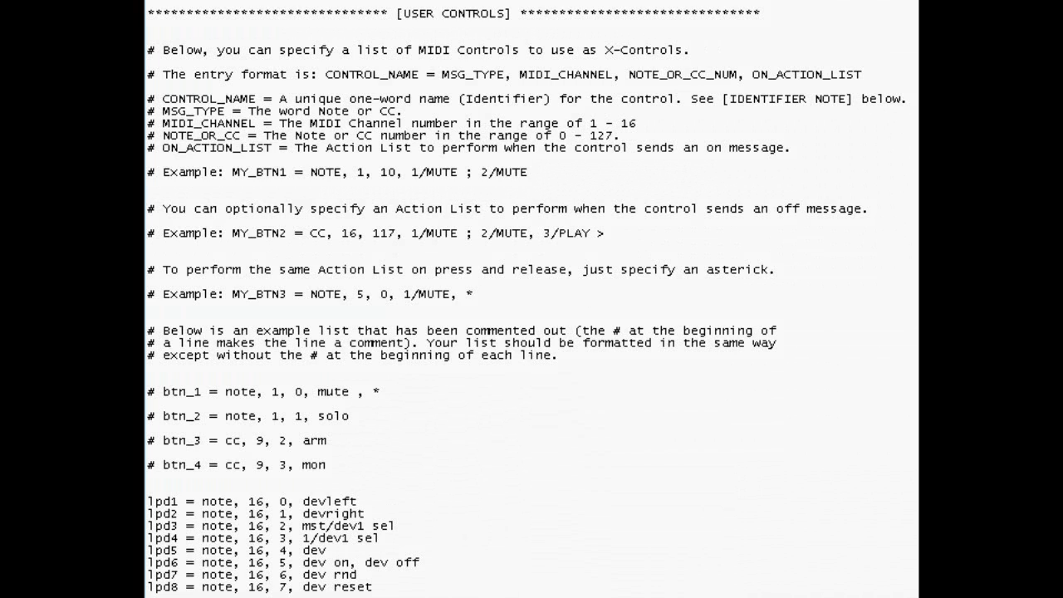
# Step: Scroll the ClyphX settings file to the lpd1–lpd8 user control entries
pyautogui.scroll(-3)
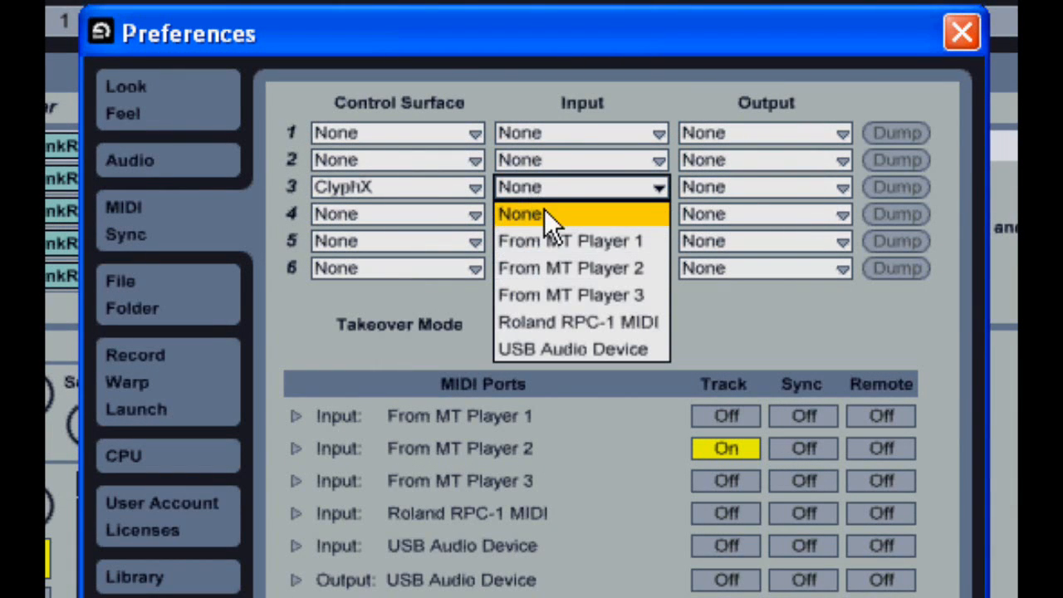
# Step: Select USB Audio Device as the ClyphX control surface's MIDI input
pyautogui.click(572, 348)
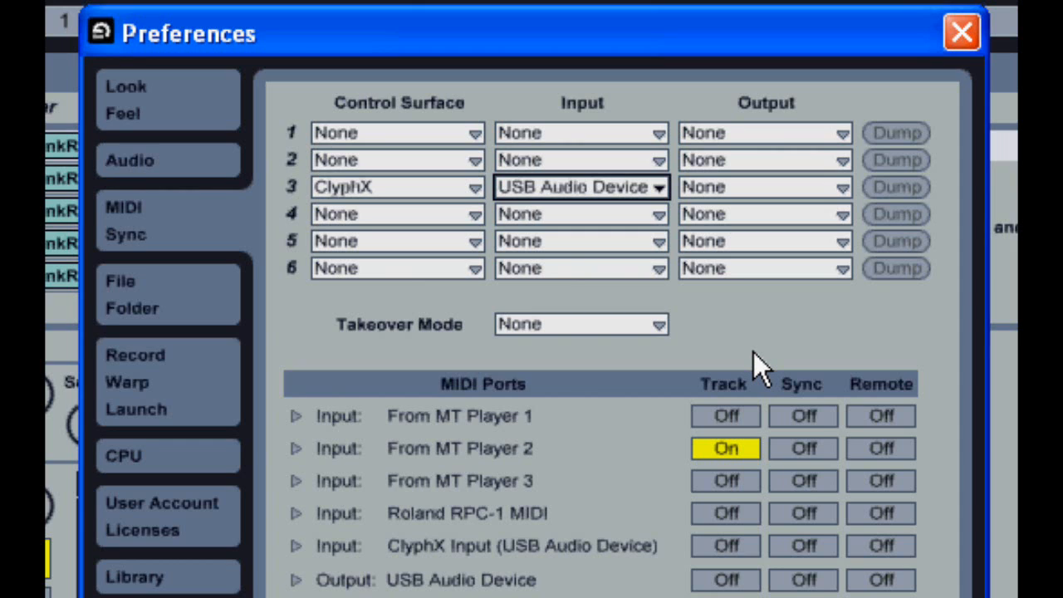
pyautogui.click(961, 31)
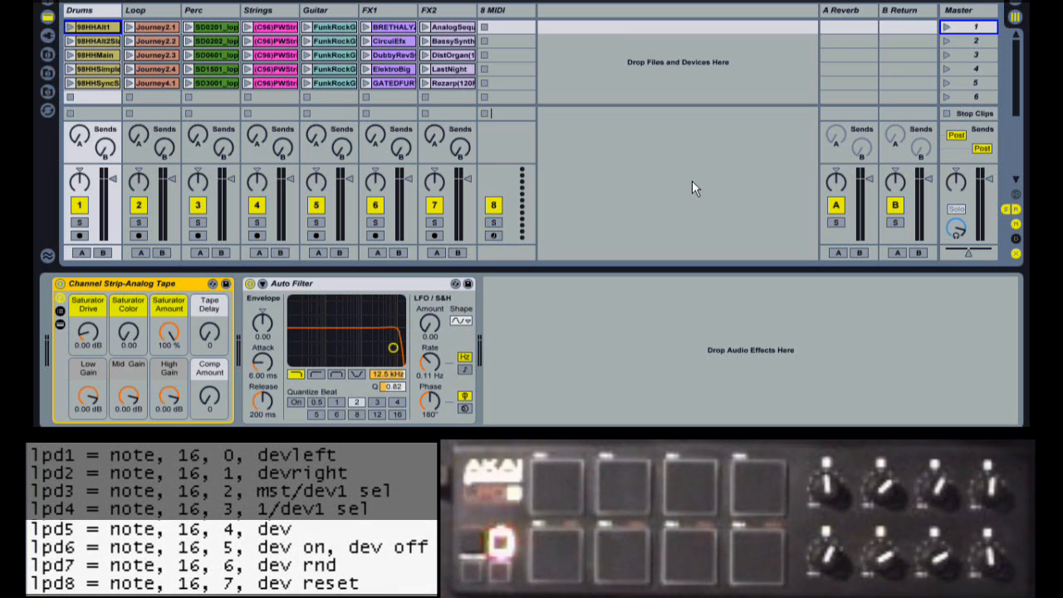
# Step: Select the first empty clip slot on track 8 MIDI
pyautogui.click(494, 544)
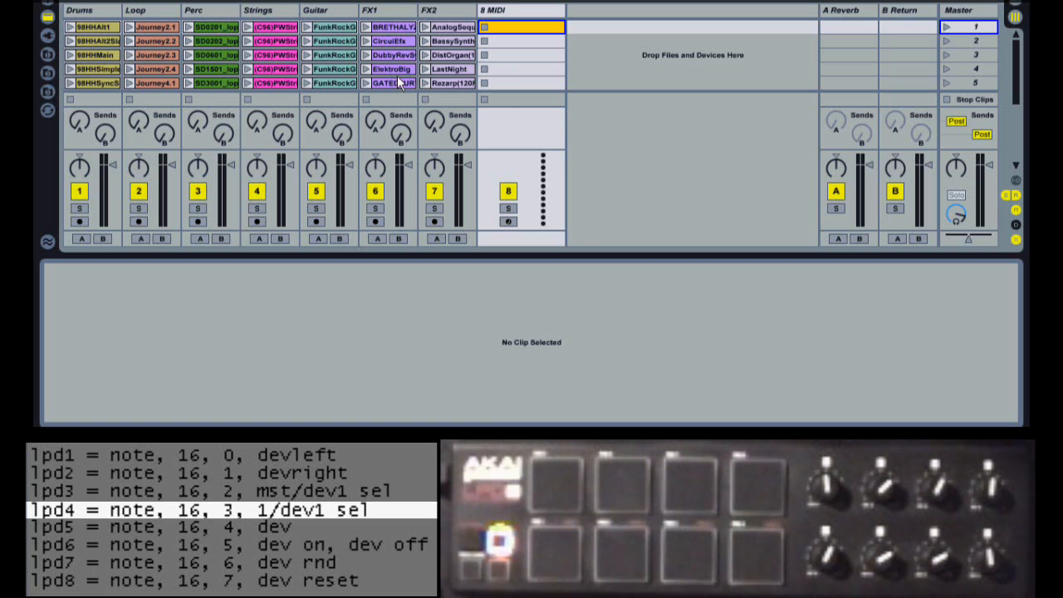
pyautogui.moveTo(509, 36)
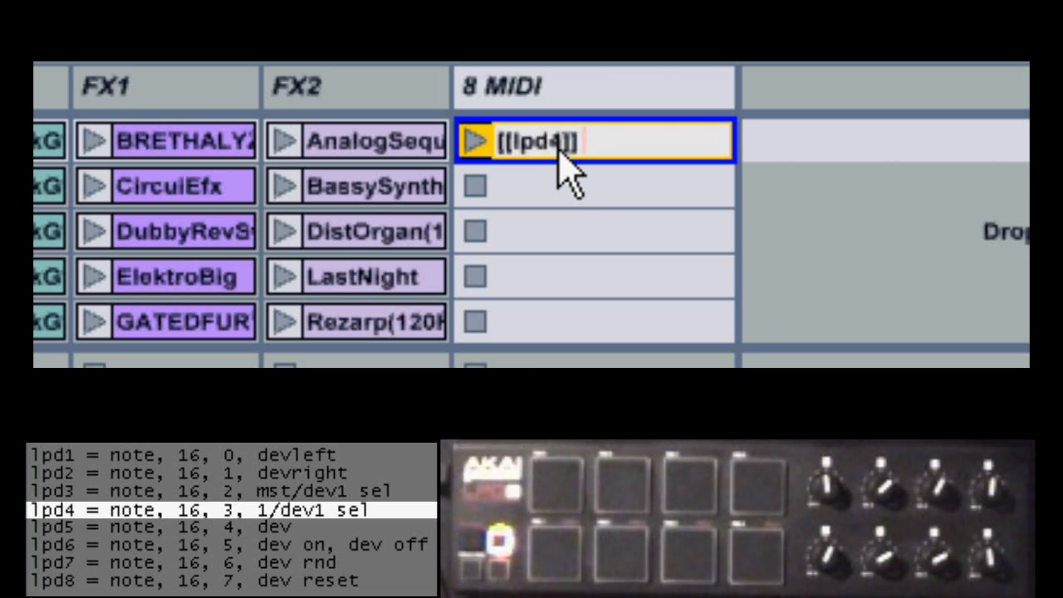
# Step: Type the override name '[[lpd4]] all/mute, *' into the 8 MIDI clip
pyautogui.write('alln')
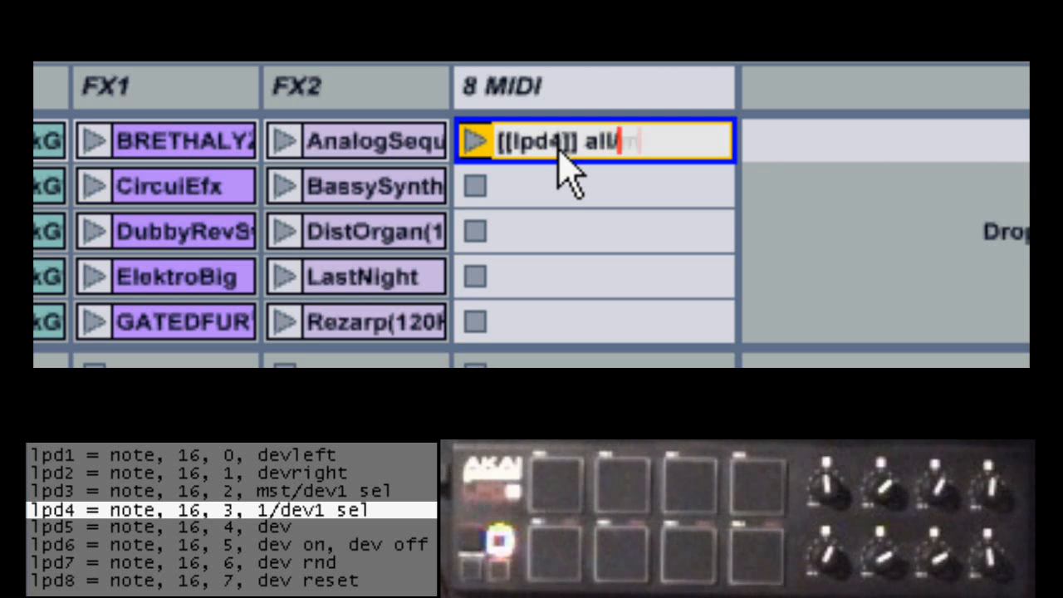
pyautogui.write('ute,')
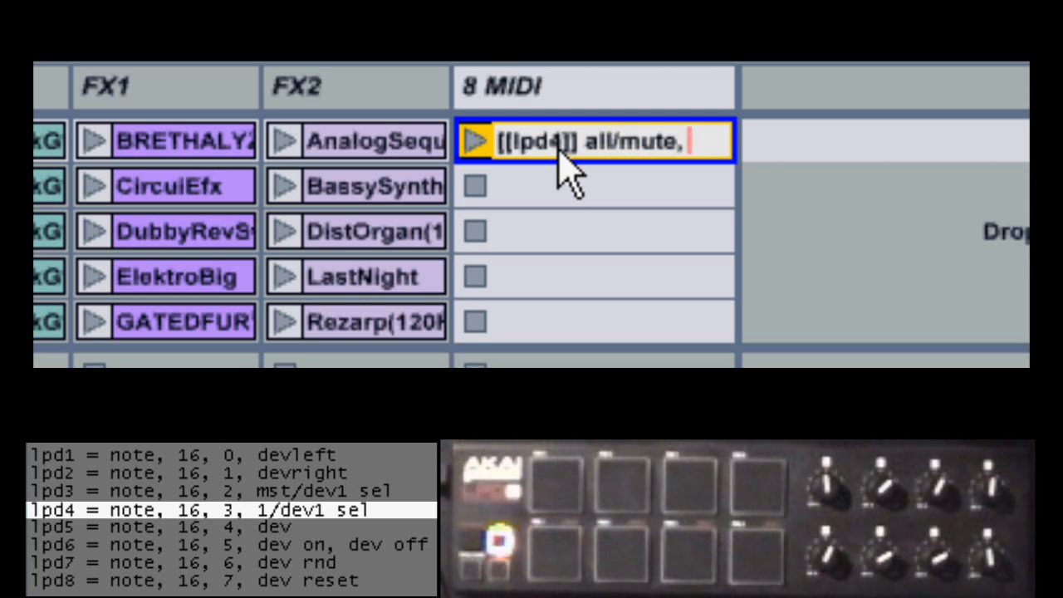
pyautogui.write('1')
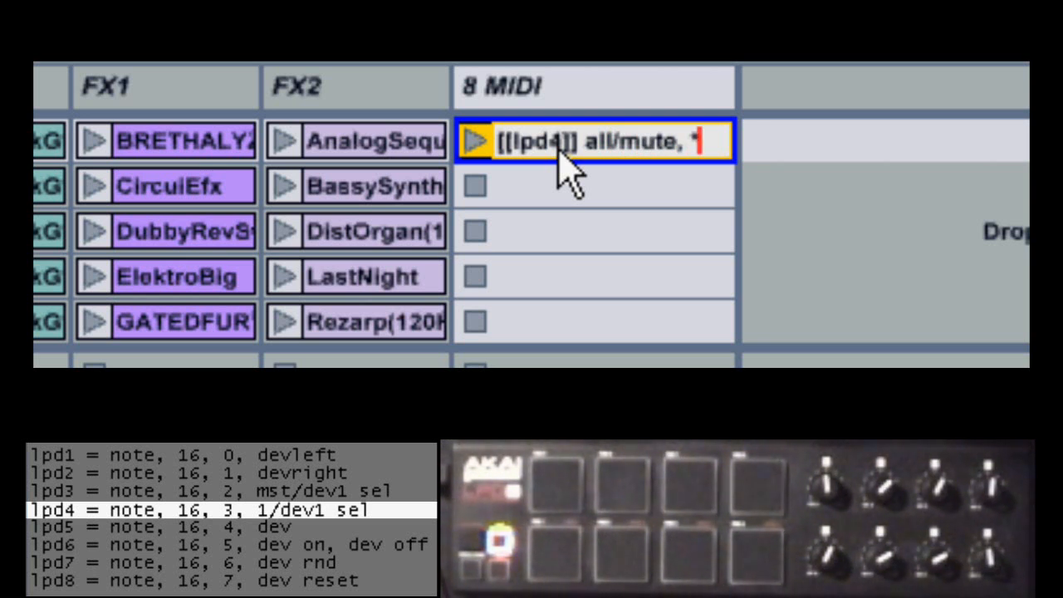